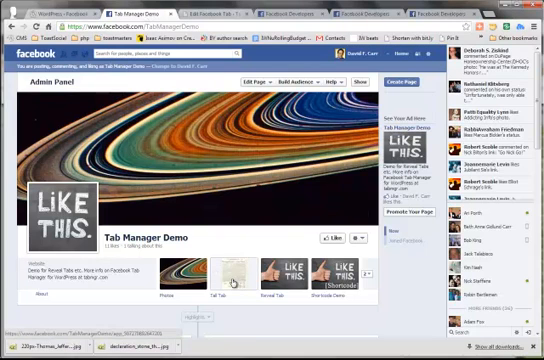
- Review the Tall Tab Demo app's Basic settings down to its Page Tab name and URLs
{"action": "left_click", "coordinate": [216, 270]}
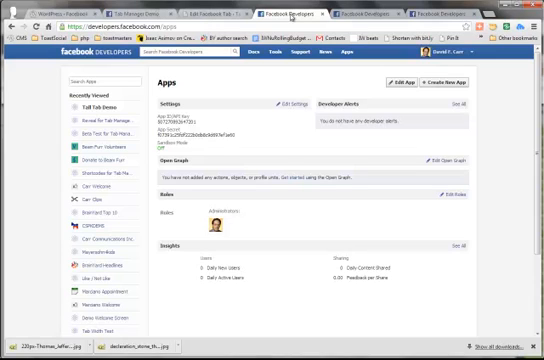
{"action": "mouse_move", "coordinate": [336, 30]}
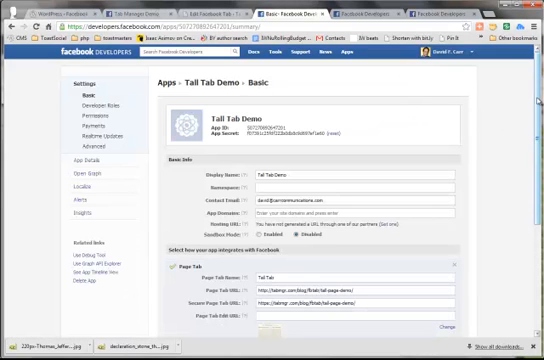
{"action": "scroll", "scroll_direction": "down", "scroll_amount": 3}
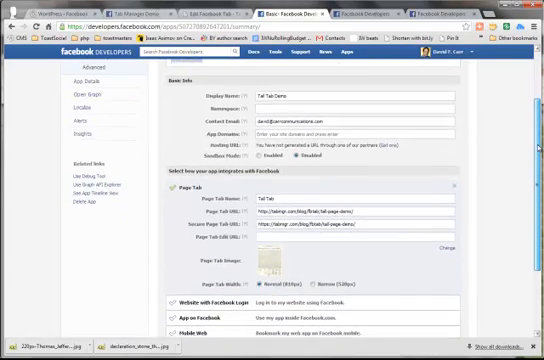
{"action": "scroll", "scroll_direction": "down", "scroll_amount": 3}
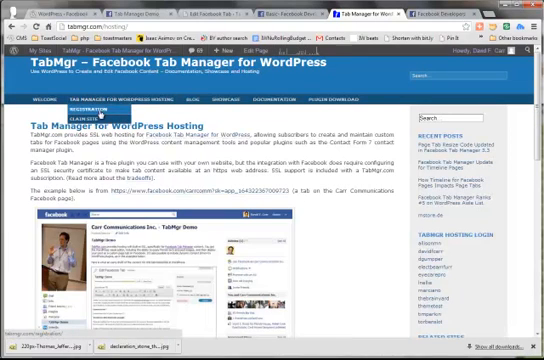
- Review the Declaration tab's editing options and its Facebook install instructions
{"action": "left_click", "coordinate": [76, 104]}
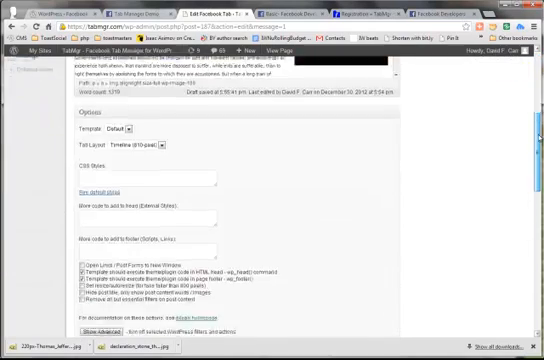
{"action": "scroll", "scroll_direction": "down", "scroll_amount": 3}
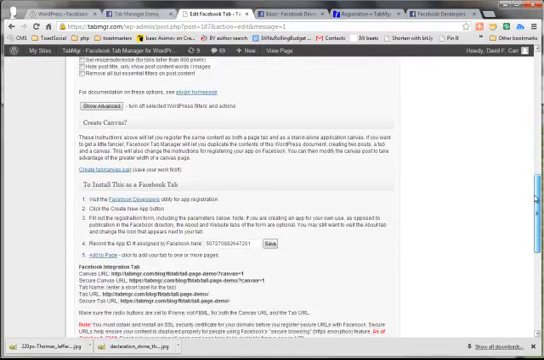
{"action": "scroll", "scroll_direction": "down", "scroll_amount": 3}
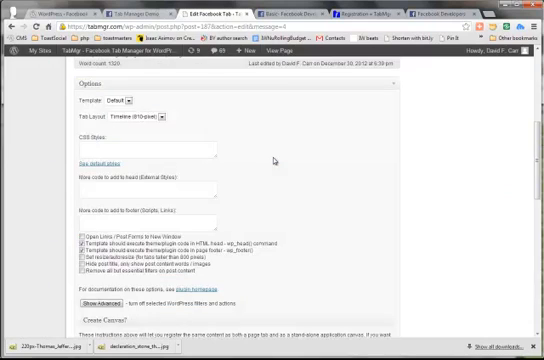
{"action": "scroll", "scroll_direction": "down", "scroll_amount": 3}
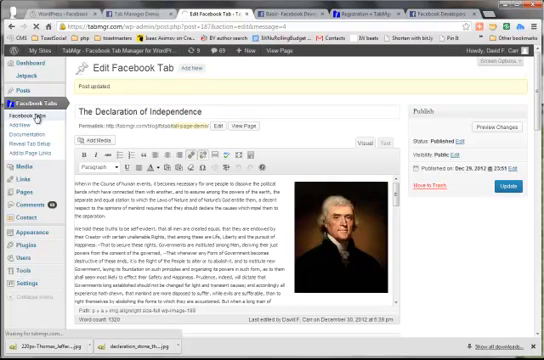
- From the Facebook Tabs list, add The Declaration of Independence tab to a page
{"action": "left_click", "coordinate": [36, 102]}
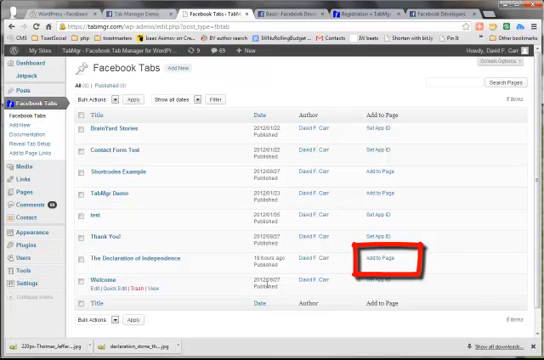
{"action": "left_click", "coordinate": [380, 260]}
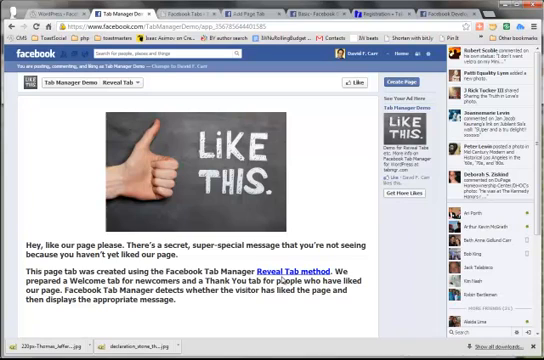
- Like the page to reveal the fan message, then post 'Hey, come like the Jamo tab on my demo page!'
{"action": "left_click", "coordinate": [352, 80]}
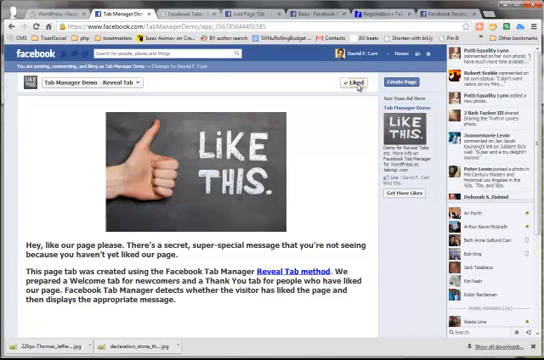
{"action": "left_click", "coordinate": [356, 84]}
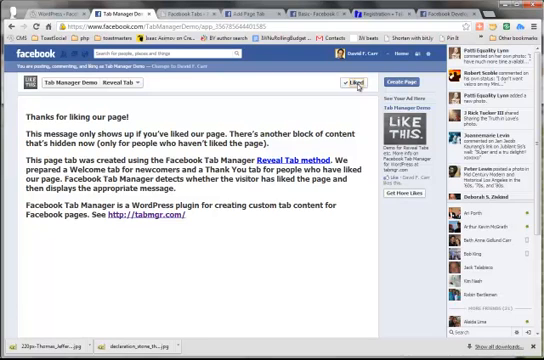
{"action": "left_click", "coordinate": [356, 84]}
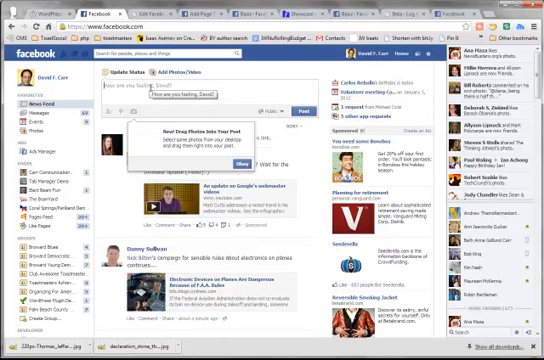
{"action": "type", "text": "Hey, come like the Jamo tab on my demo page!"}
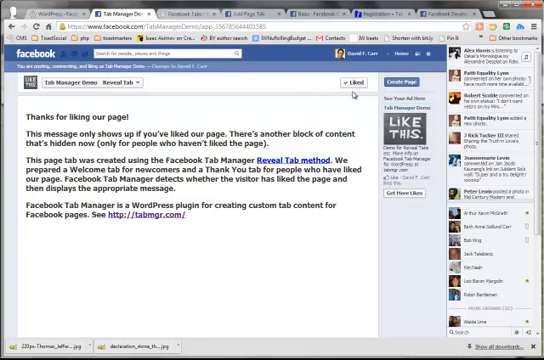
- Unlike the page so the Reveal Tab shows the non-fan message again
{"action": "left_click", "coordinate": [358, 82]}
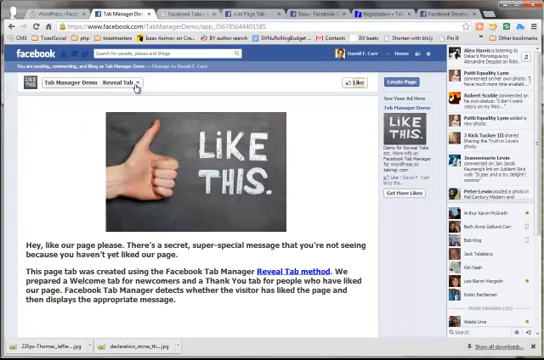
{"action": "left_click", "coordinate": [120, 78]}
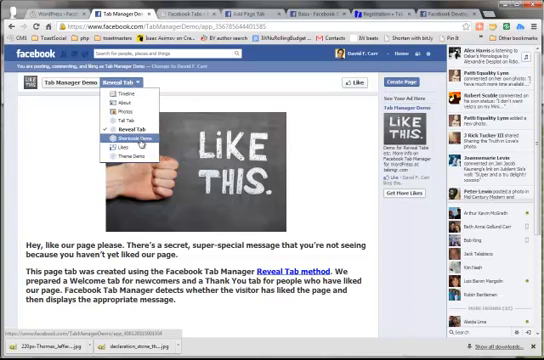
- Show the Shortcode Tab, like the page and review its fans-only shortcode example
{"action": "left_click", "coordinate": [124, 136]}
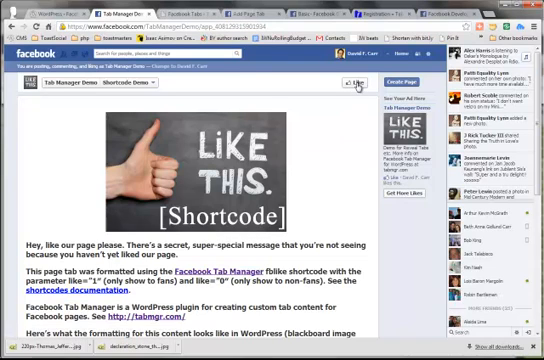
{"action": "left_click", "coordinate": [350, 80]}
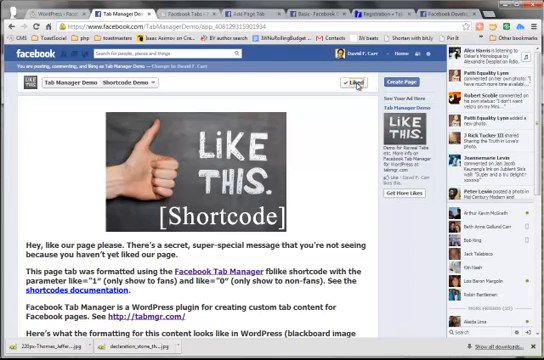
{"action": "left_click", "coordinate": [356, 84]}
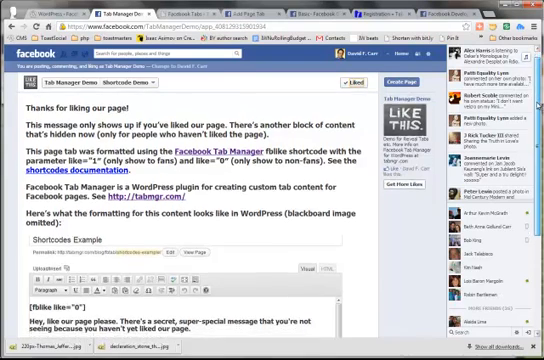
{"action": "scroll", "scroll_direction": "down", "scroll_amount": 3}
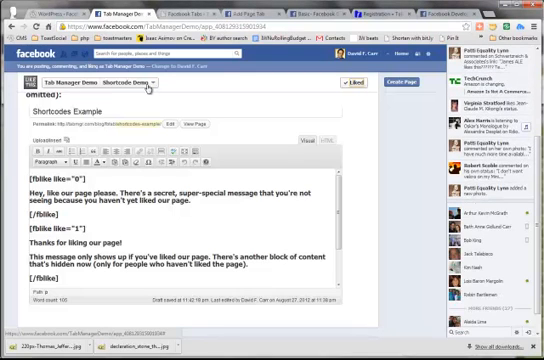
{"action": "left_click", "coordinate": [128, 82]}
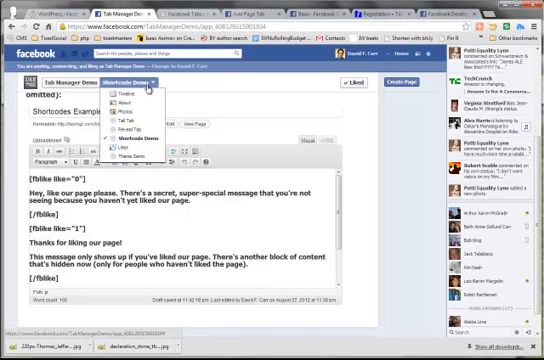
{"action": "mouse_move", "coordinate": [124, 120]}
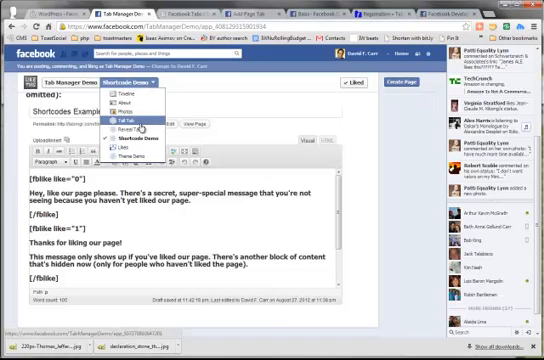
- Show The Declaration of Independence tab and read through its portrait and full text
{"action": "left_click", "coordinate": [118, 118]}
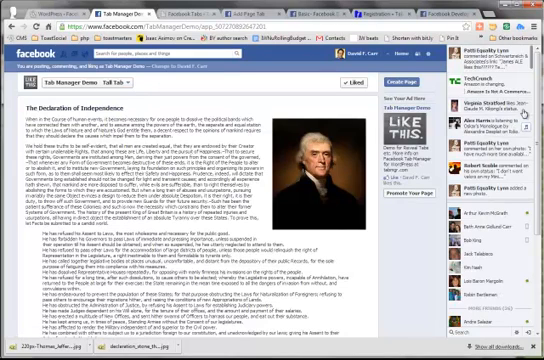
{"action": "scroll", "scroll_direction": "down", "scroll_amount": 3}
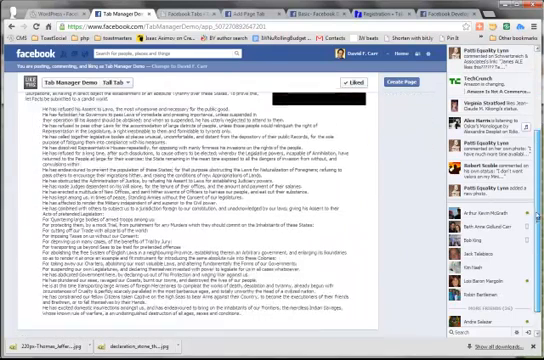
{"action": "scroll", "scroll_direction": "down", "scroll_amount": 3}
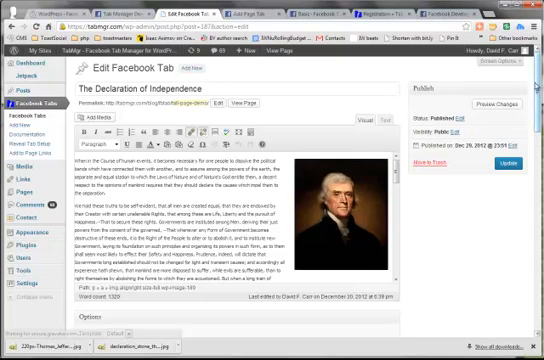
- Review the Tab Manager settings and shortcode list, then edit the Declaration tab
{"action": "scroll", "scroll_direction": "down", "scroll_amount": 3}
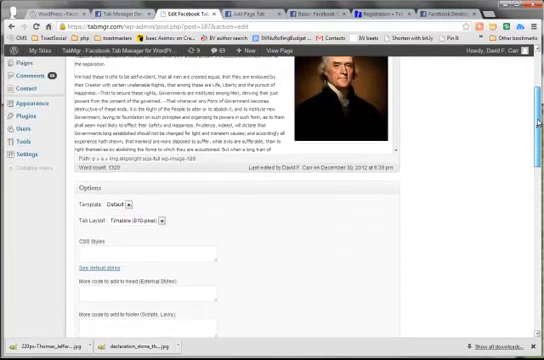
{"action": "scroll", "scroll_direction": "down", "scroll_amount": 3}
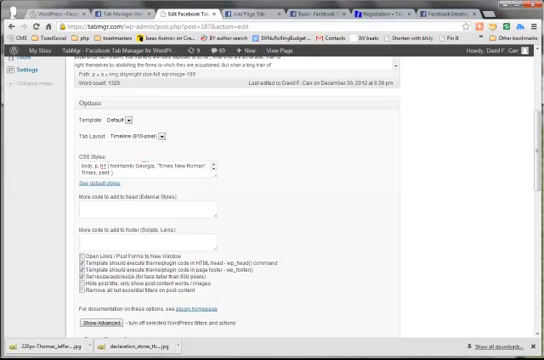
{"action": "scroll", "scroll_direction": "down", "scroll_amount": 3}
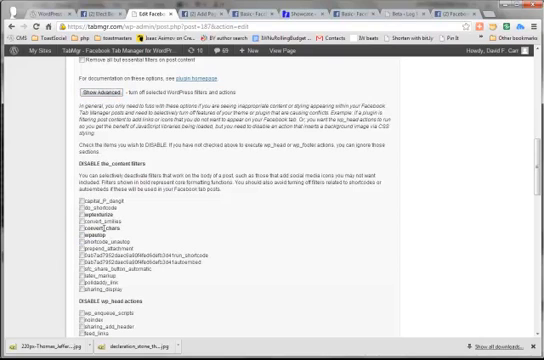
{"action": "scroll", "scroll_direction": "down", "scroll_amount": 3}
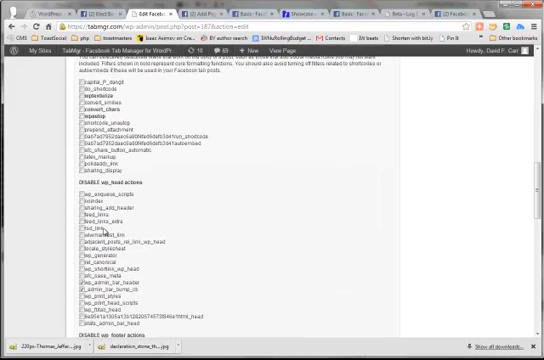
{"action": "left_click", "coordinate": [76, 214]}
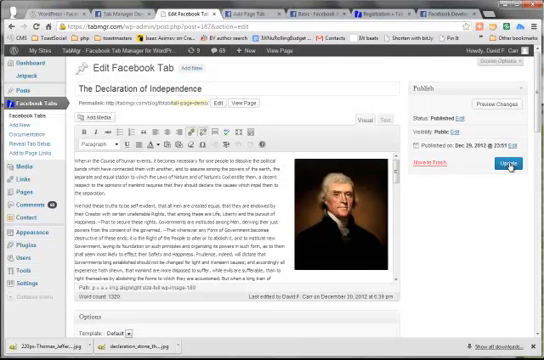
- View the Declaration tab on its Facebook page, then return to the Thank You! tab editor
{"action": "left_click", "coordinate": [504, 162]}
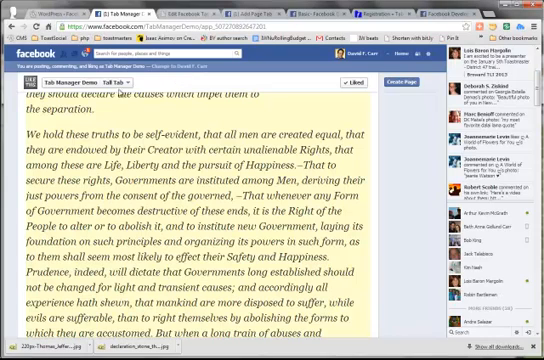
{"action": "left_click", "coordinate": [124, 84]}
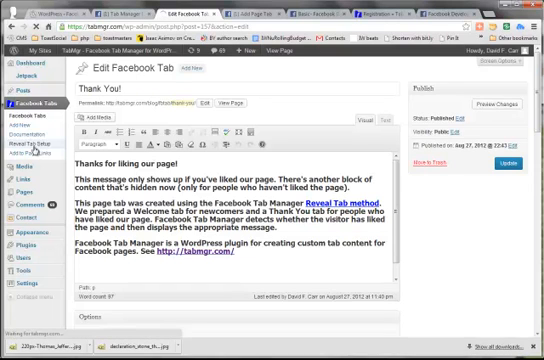
- Start the Facebook Developers Create New App dialog from the plugin's link
{"action": "left_click", "coordinate": [36, 148]}
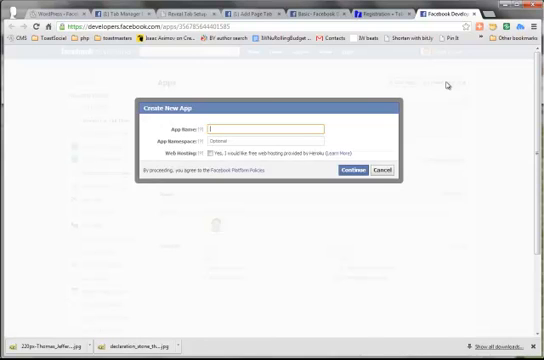
- Name the new app 'Reveal Tab Test Dec 2012' and continue
{"action": "type", "text": "fa"}
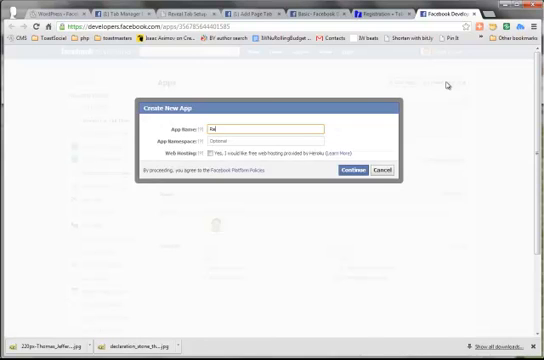
{"action": "type", "text": "Reveal Tab"}
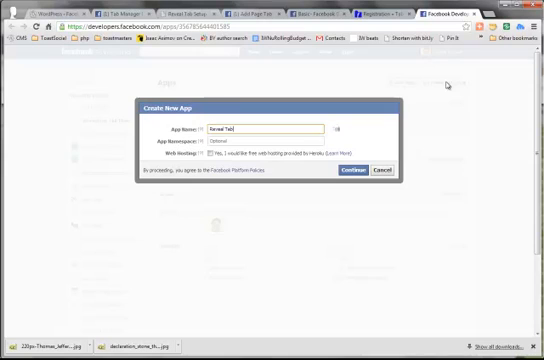
{"action": "type", "text": "Test"}
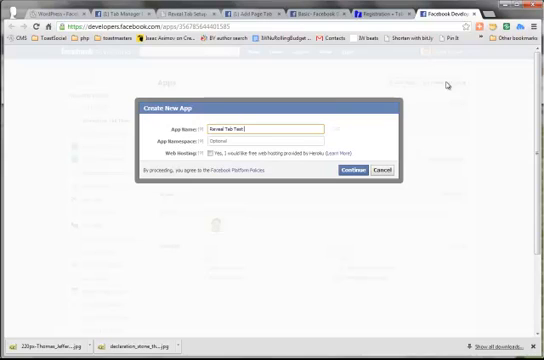
{"action": "type", "text": "Dec 2012"}
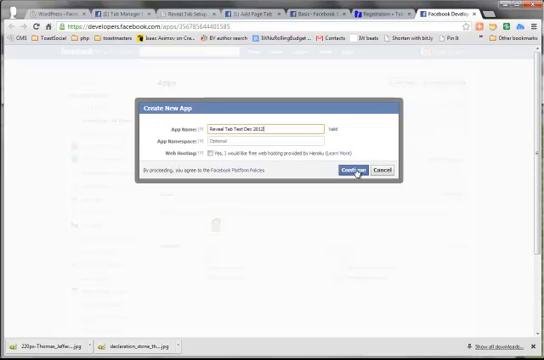
{"action": "left_click", "coordinate": [360, 170]}
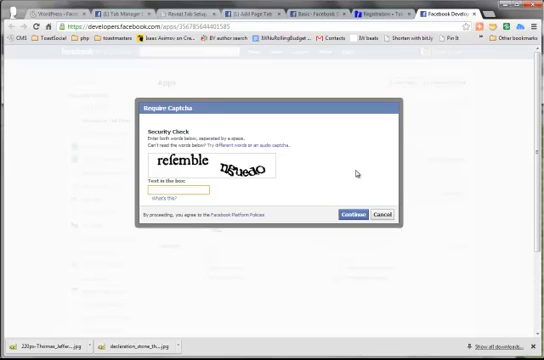
- Answer the captcha security check and submit it
{"action": "type", "text": "refemble rigueds"}
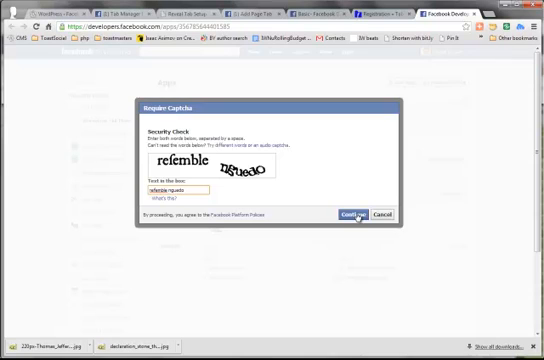
{"action": "left_click", "coordinate": [356, 216]}
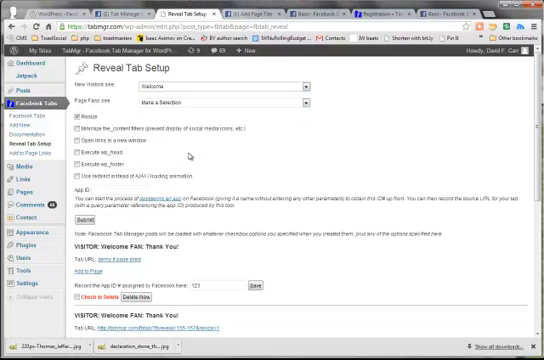
- Go to the Reveal Tab Setup page listing the welcome and thank-you tab URLs
{"action": "left_click", "coordinate": [300, 106]}
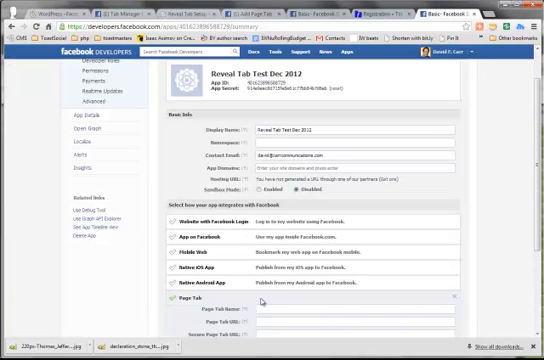
- Name the page tab 'Dec 2012', fill both tab URLs and begin adding a tab image
{"action": "left_click", "coordinate": [370, 312]}
{"action": "type", "text": "Reveal Tab"}
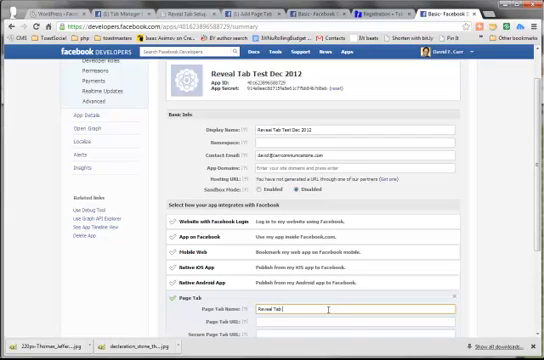
{"action": "type", "text": "Dec 2012"}
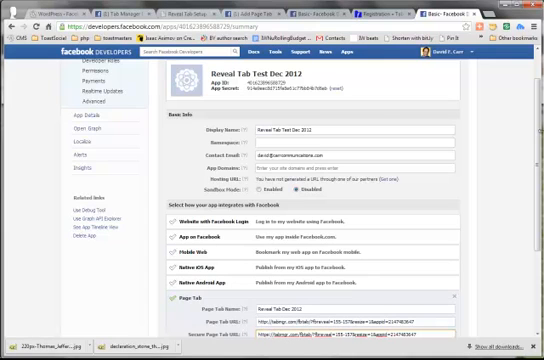
{"action": "scroll", "scroll_direction": "down", "scroll_amount": 3}
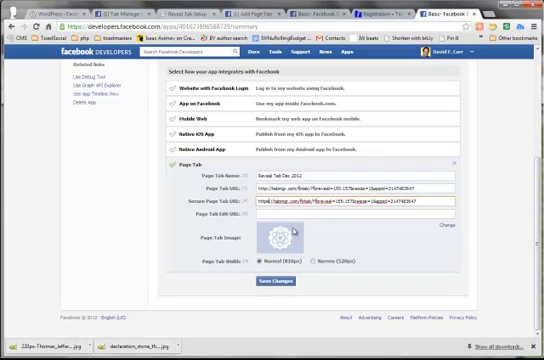
{"action": "mouse_move", "coordinate": [460, 240]}
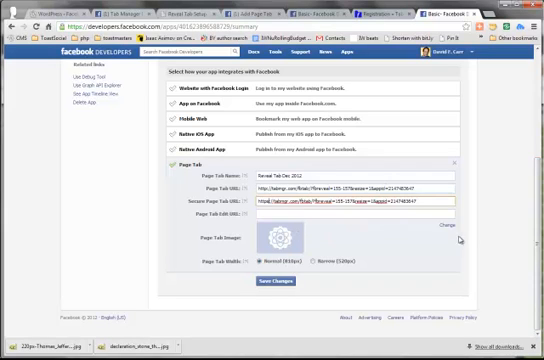
{"action": "left_click", "coordinate": [456, 232]}
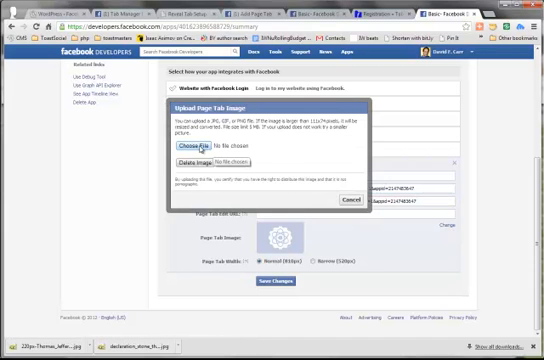
- Upload the chosen tab image file and save the app's page tab settings
{"action": "left_click", "coordinate": [188, 136]}
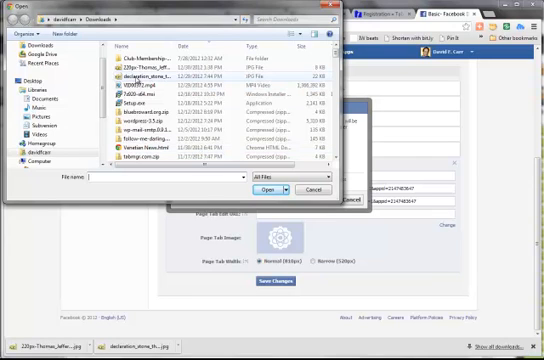
{"action": "left_click", "coordinate": [150, 72]}
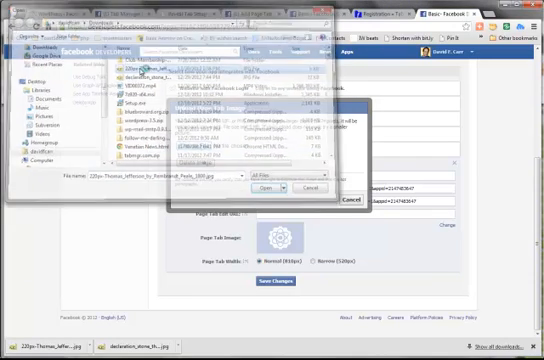
{"action": "left_click", "coordinate": [268, 188]}
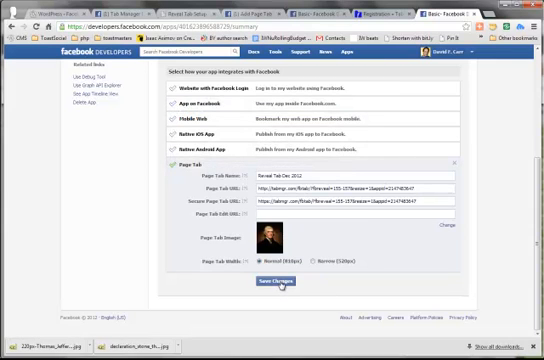
{"action": "left_click", "coordinate": [284, 282]}
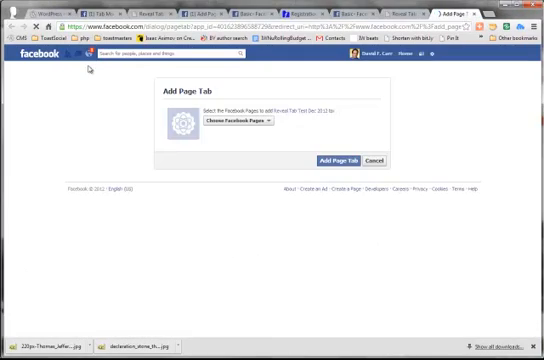
- Add the tab to the Tab Manager Demo page and view the new Reveal Tab Test tab
{"action": "left_click", "coordinate": [256, 124]}
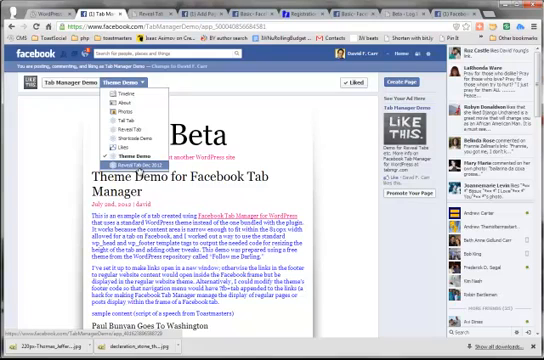
{"action": "left_click", "coordinate": [116, 154]}
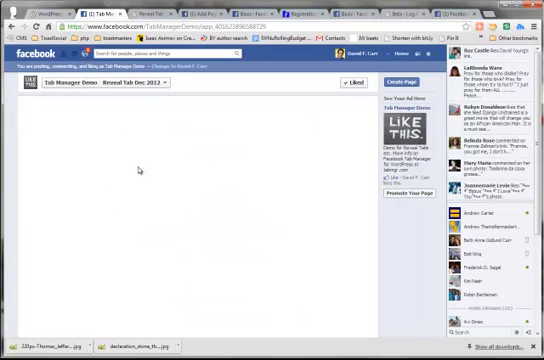